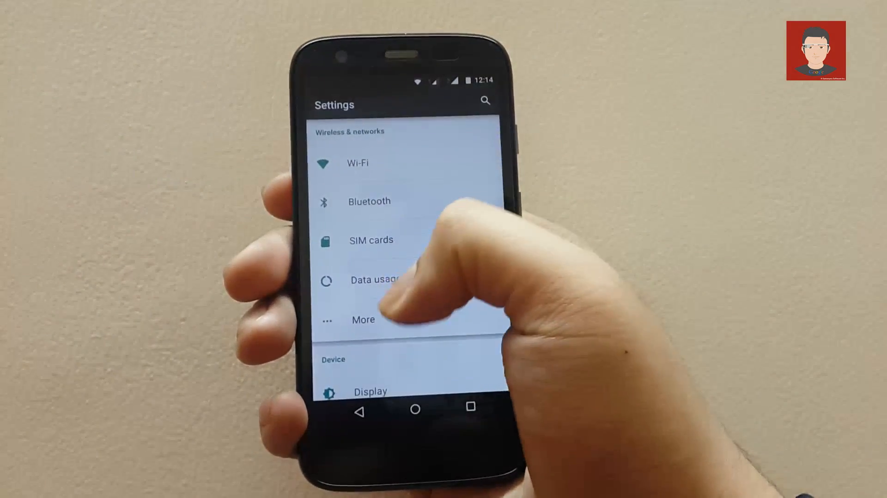
Confirm Android 5.0.2 in About phone, then power the Moto G off from the home screen.
scroll("down", 3)
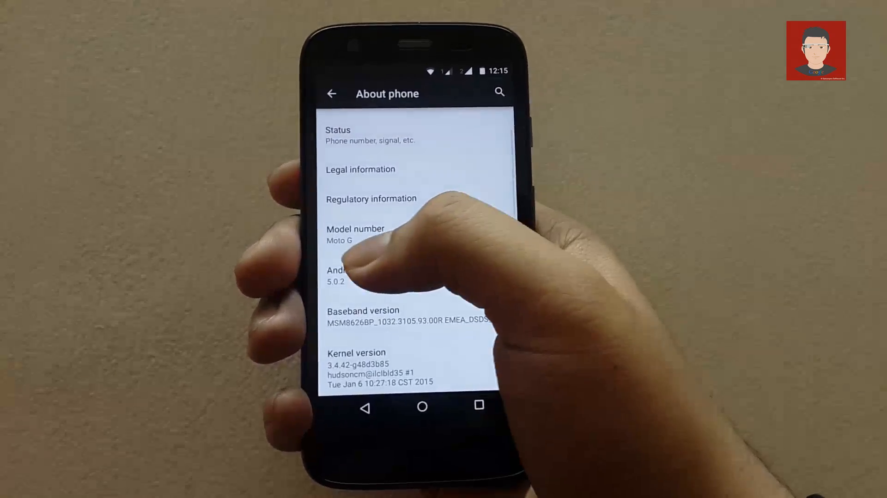
left_click(362, 274)
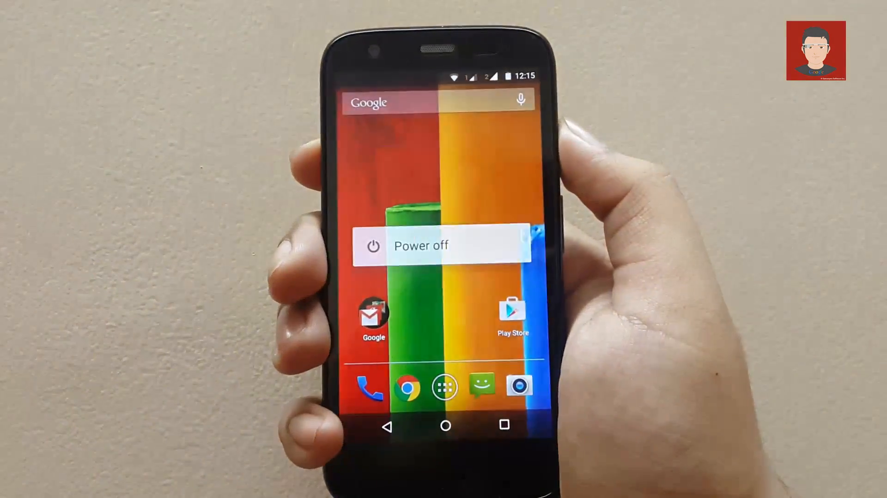
left_click(421, 245)
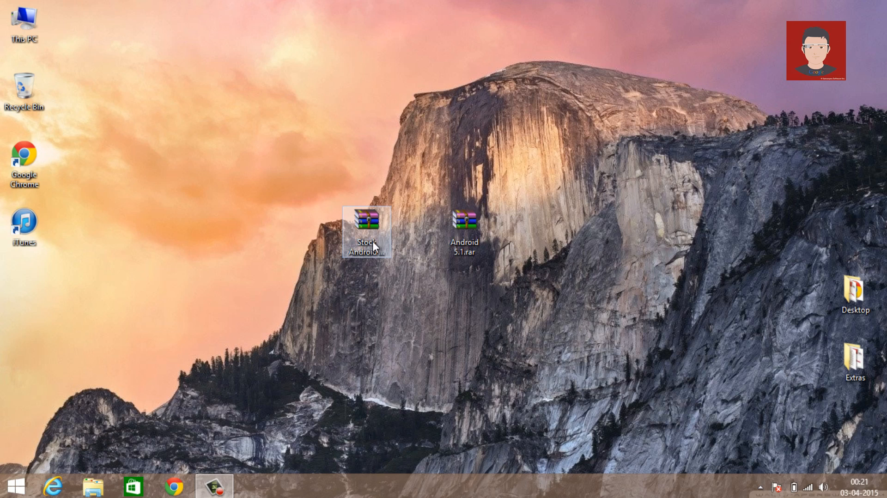
Open the Stock Android to GPe toolkit and run Android 5.x TO 4.4.4 GPE.bat.
double_click(366, 221)
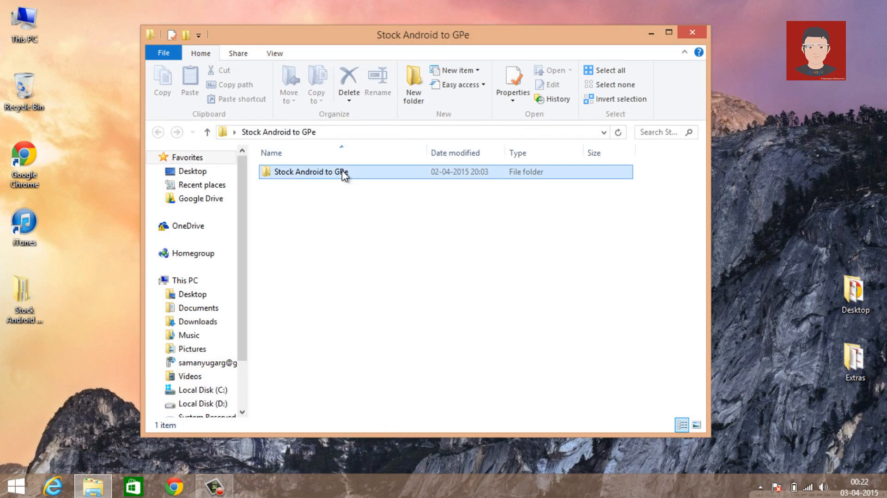
double_click(311, 171)
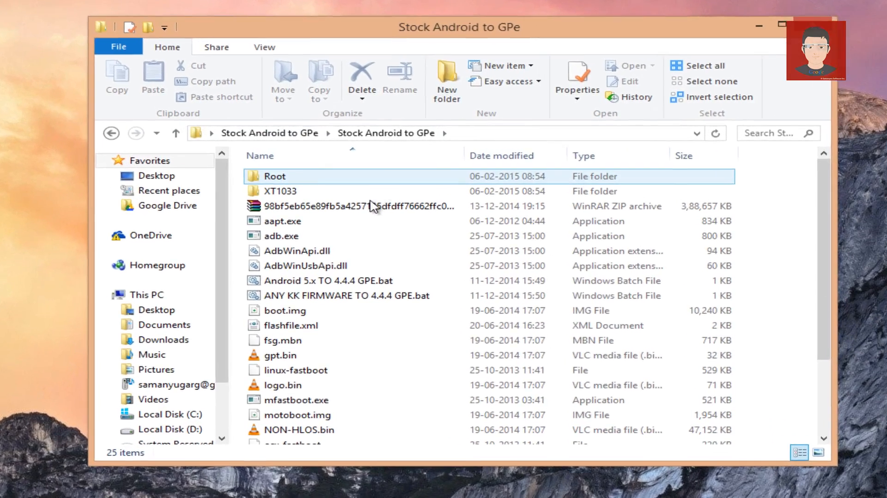
left_click(349, 295)
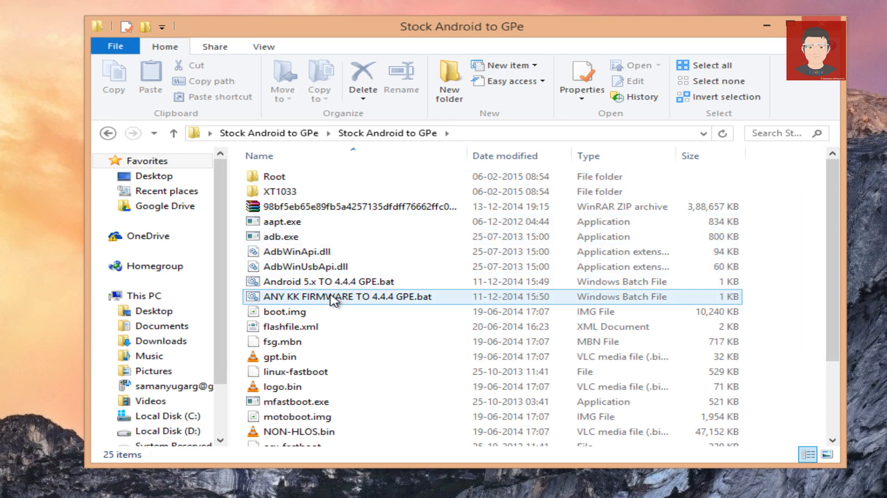
mouse_move(331, 297)
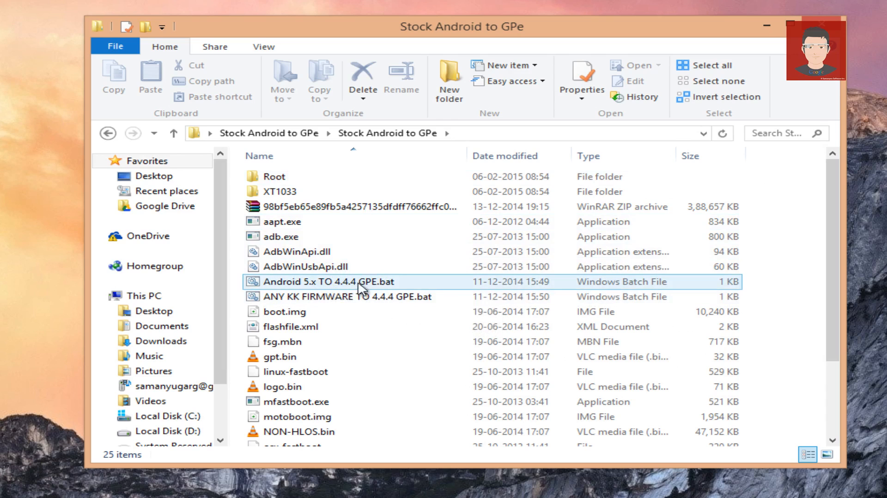
left_click(318, 281)
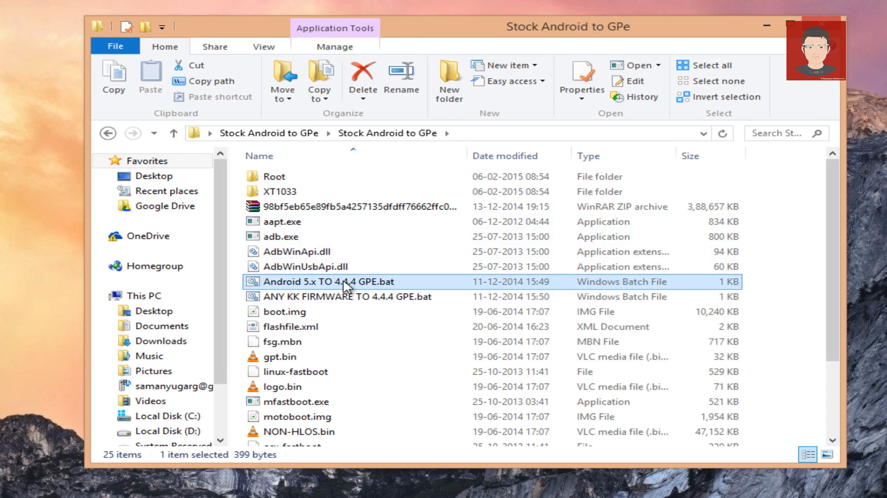
double_click(341, 281)
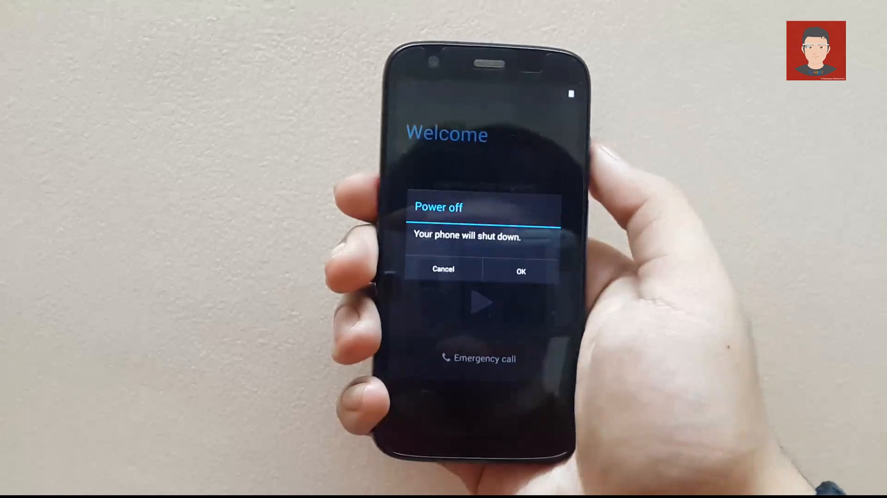
Confirm powering off the freshly flashed phone at the Welcome screen.
left_click(519, 272)
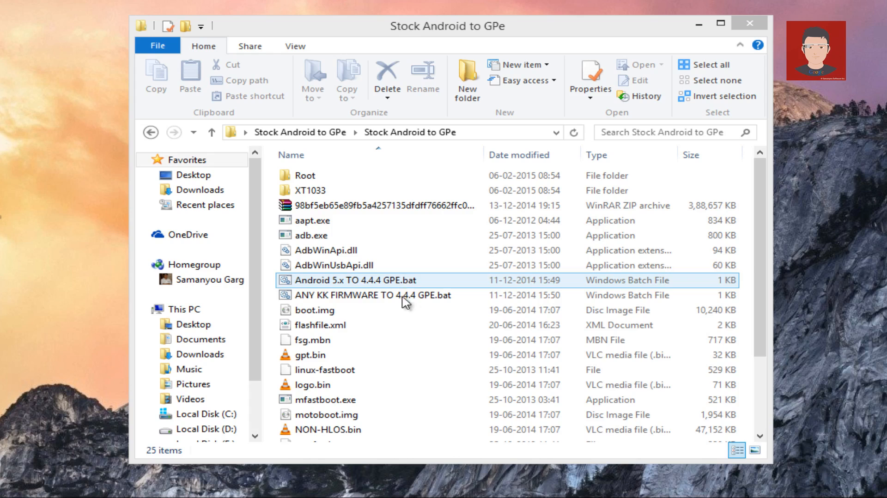
Run SIDELOAD LOLLIPOP.bat from the Stock Android to GPe folder.
left_click(334, 389)
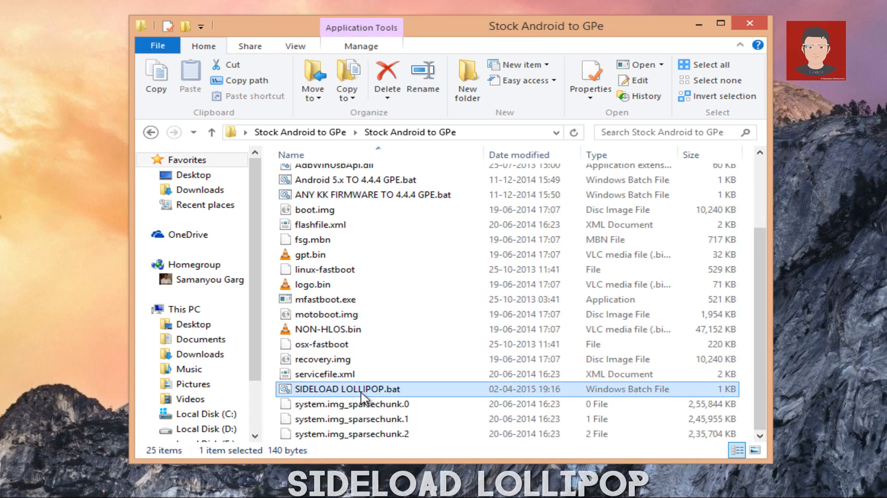
double_click(335, 389)
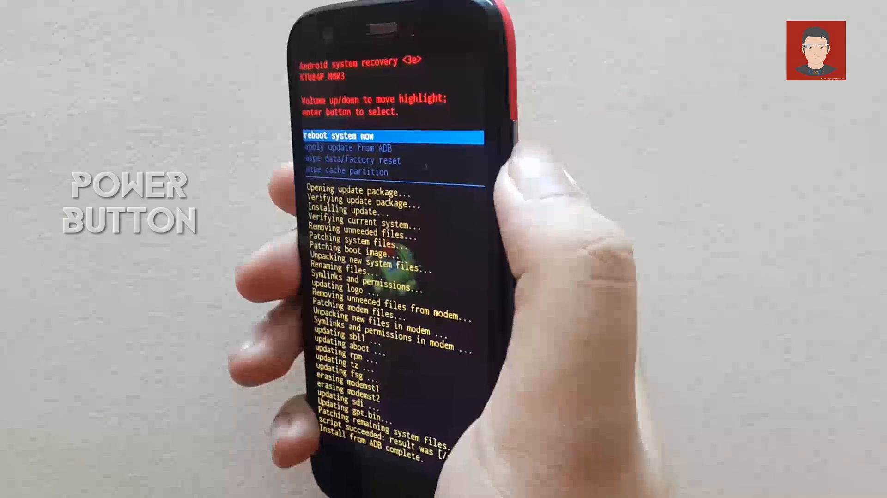
Reboot from recovery into the installed Lollipop system, then power the phone off.
left_click(514, 146)
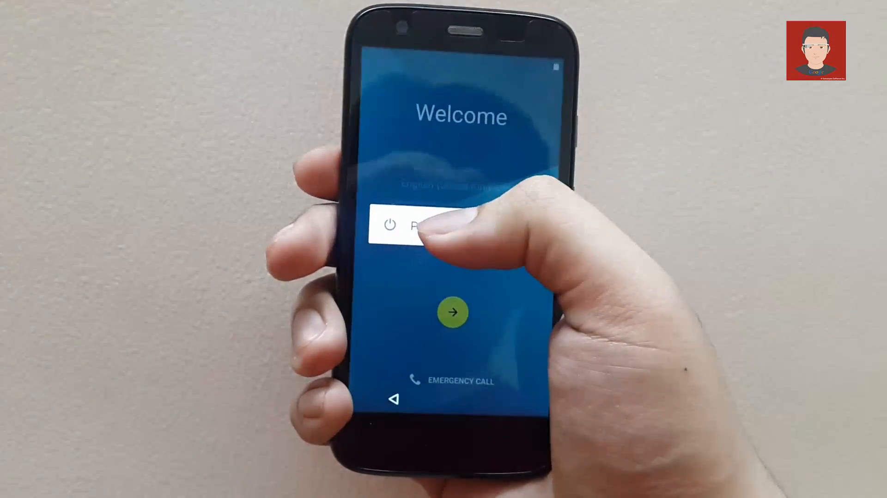
left_click(421, 225)
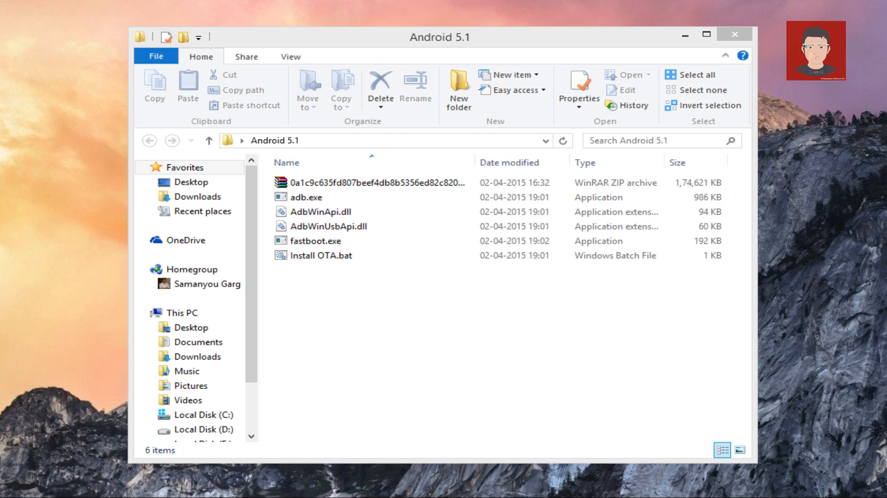
Run Install OTA.bat from the Android 5.1 folder.
left_click(322, 255)
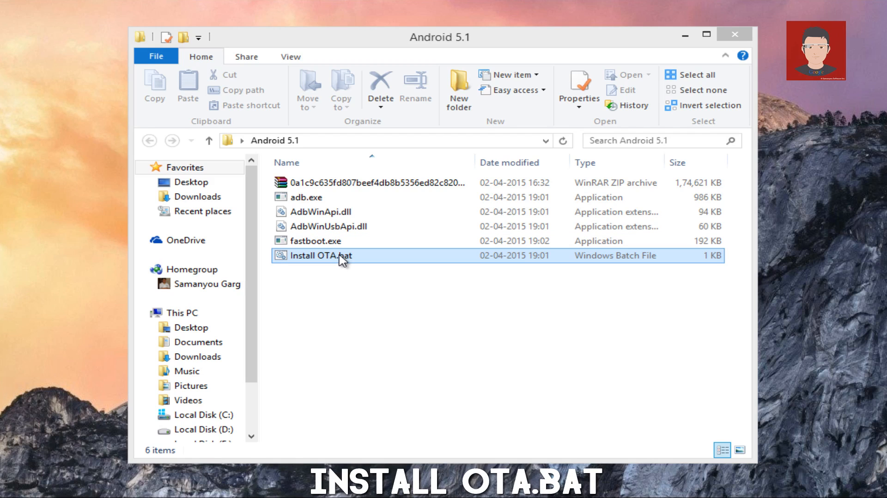
double_click(320, 255)
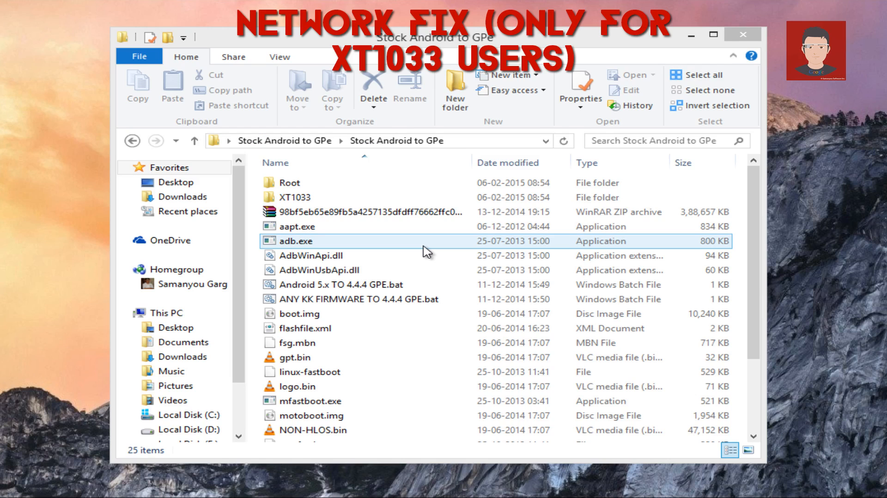
mouse_move(336, 237)
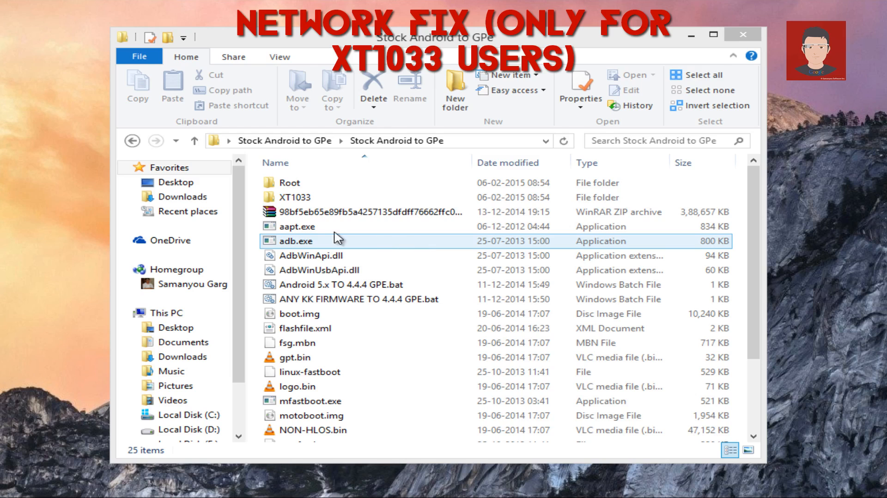
Run NETWORK FIX.bat from the XT1033 folder to flash fsg and modem images.
left_click(292, 197)
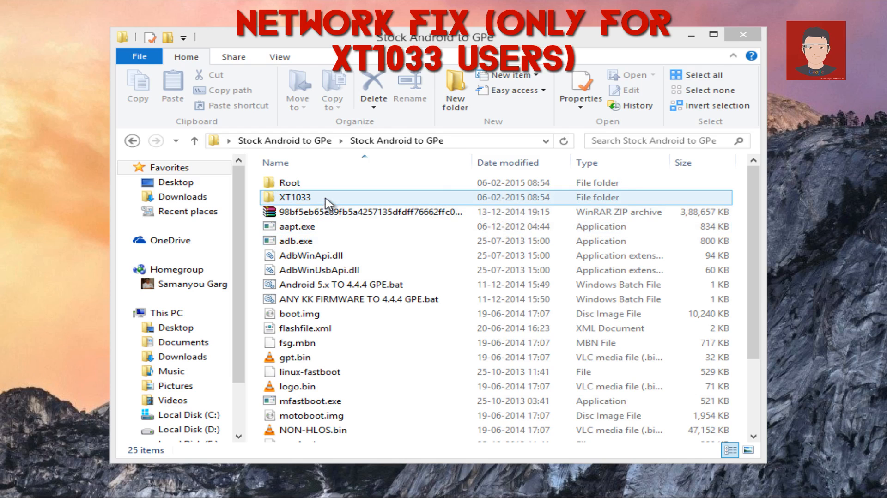
double_click(293, 197)
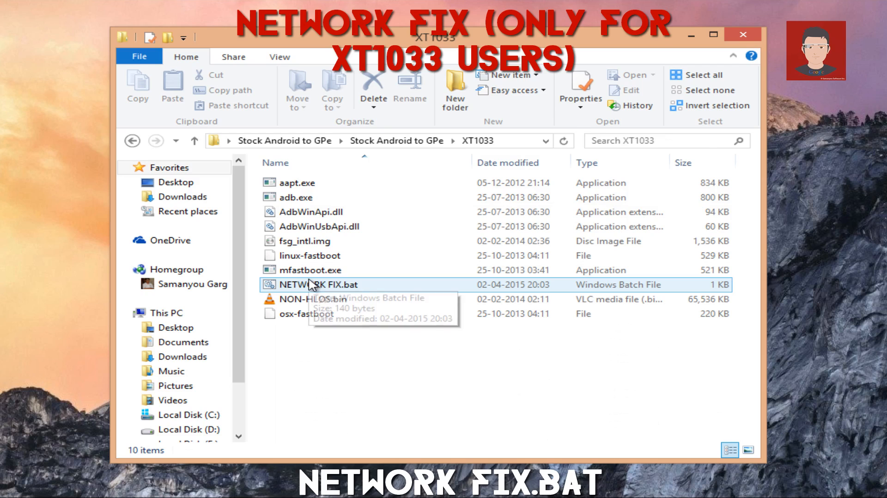
left_click(336, 284)
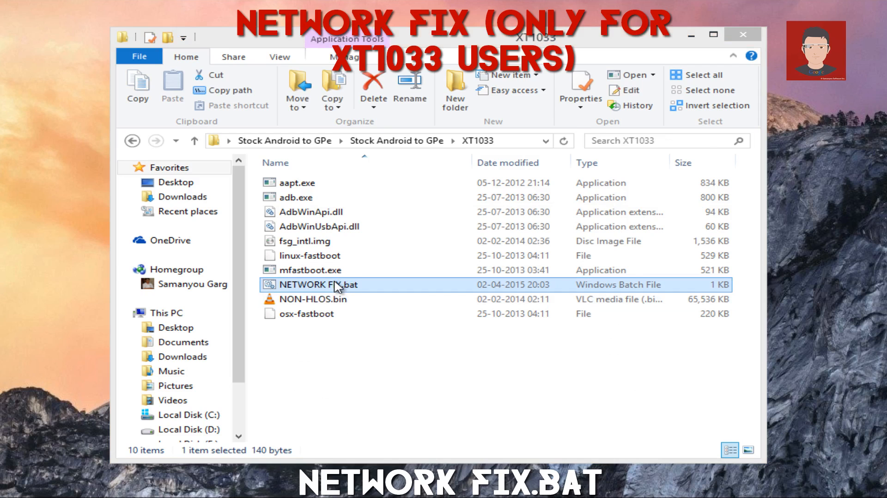
double_click(334, 284)
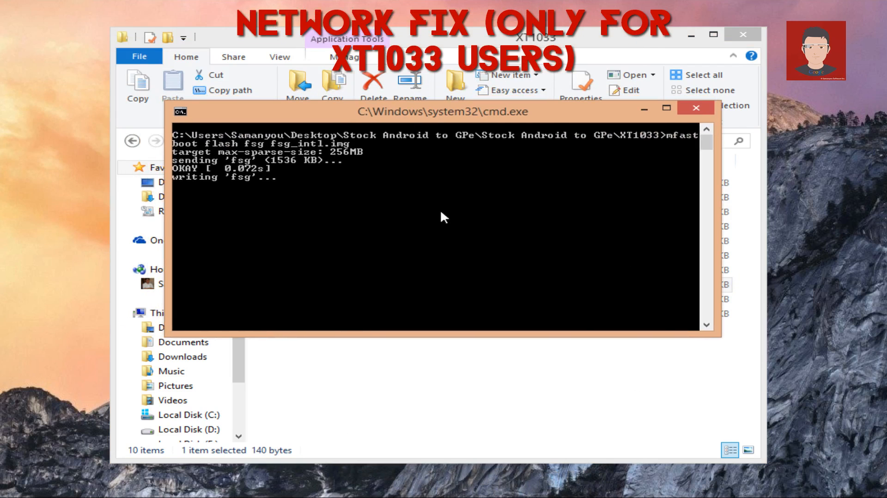
mouse_move(451, 221)
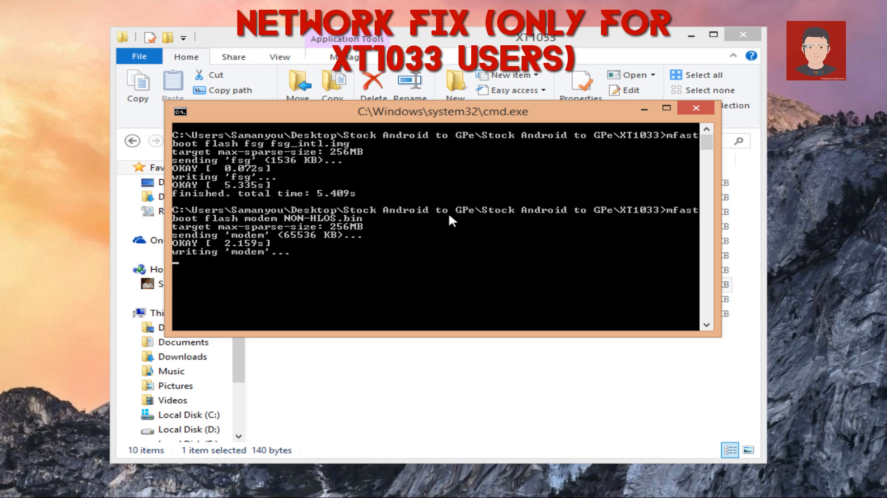
left_click(695, 107)
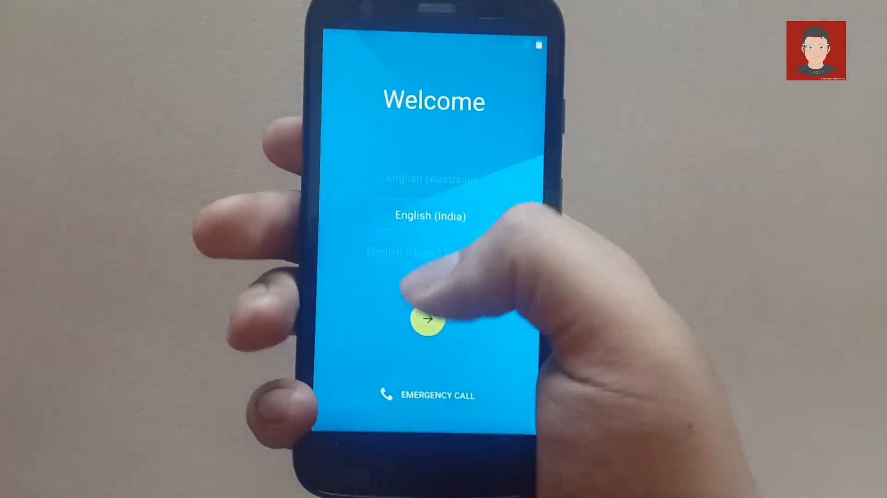
Keep English (India) in the setup wizard and skip the SIM card and Wi-Fi steps.
left_click(426, 320)
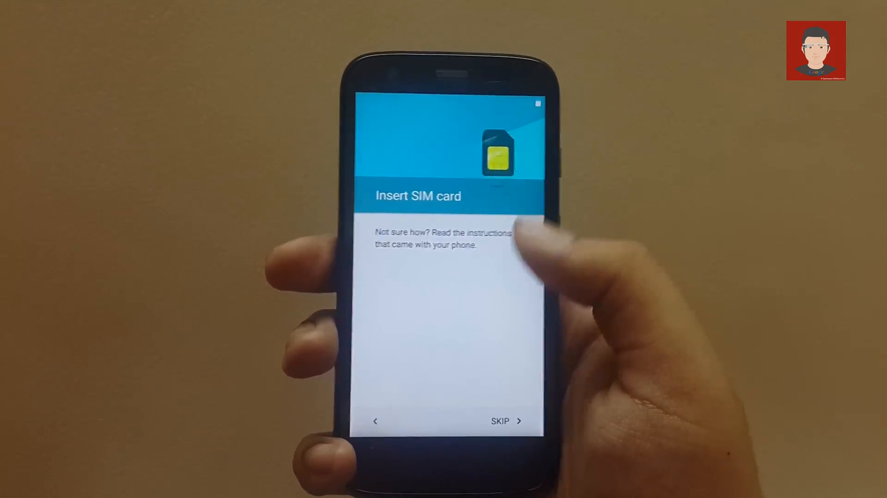
left_click(499, 421)
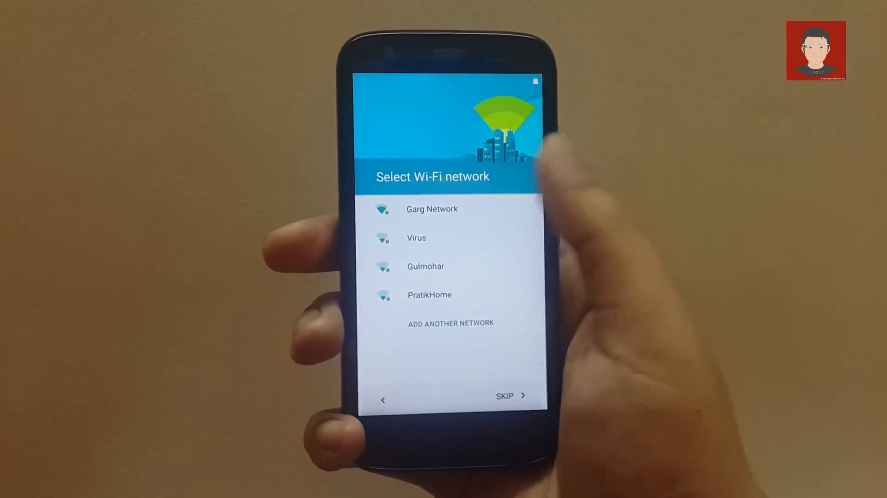
left_click(504, 396)
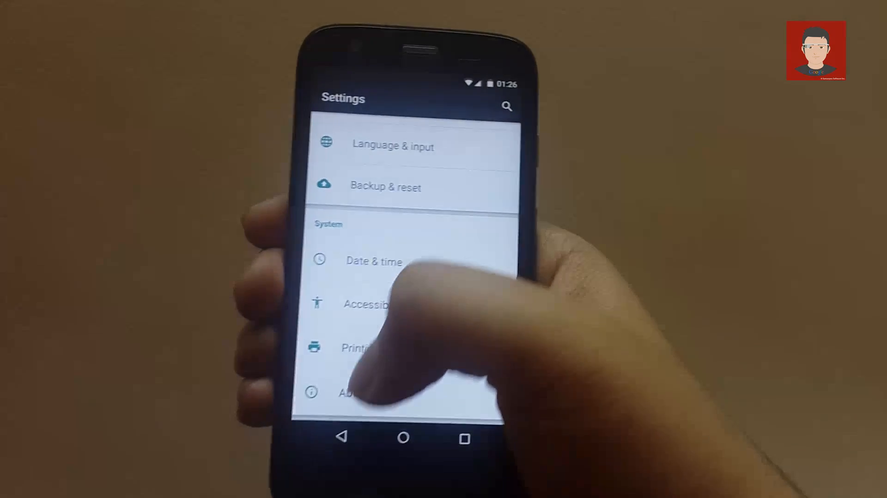
Show About phone reporting Android version 5.1 on model XT1032.
left_click(351, 393)
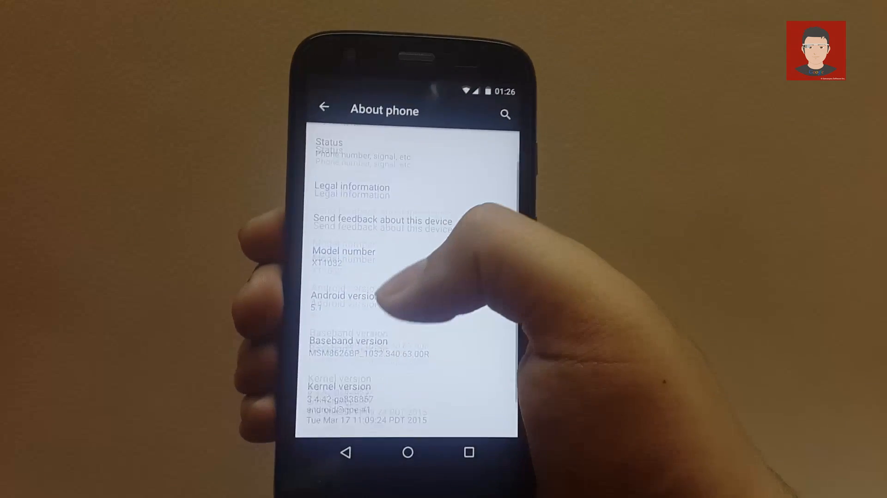
scroll("down", 3)
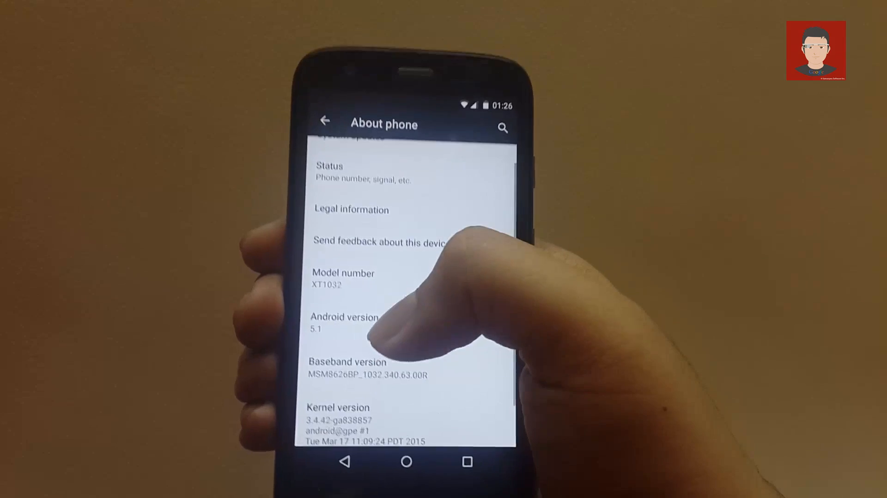